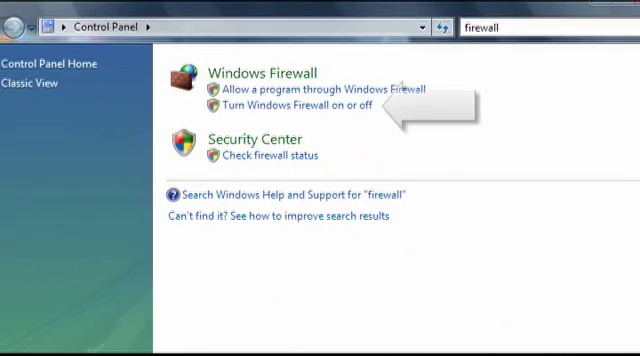
mouse_move(298, 118)
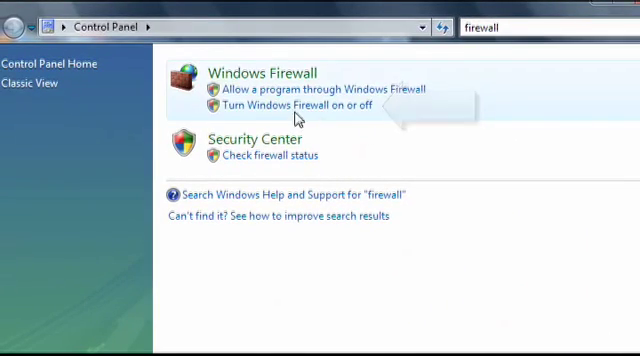
- Open 'Turn Windows Firewall on or off' from the firewall search results
click(288, 104)
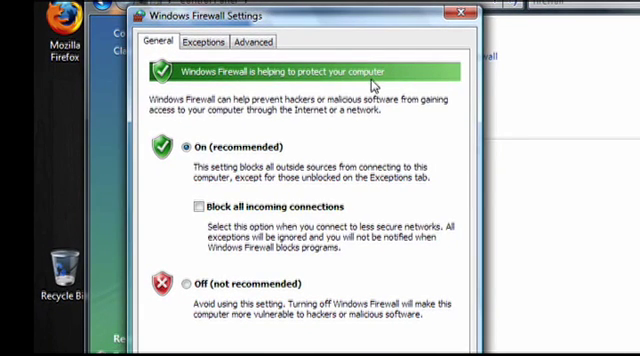
mouse_move(228, 144)
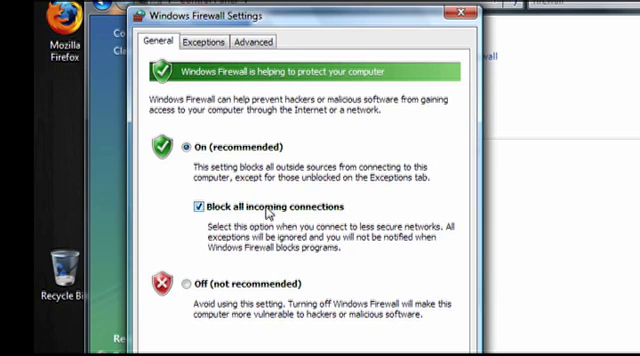
- Switch from the General view (firewall On) to the Exceptions list of allowed programs
click(210, 40)
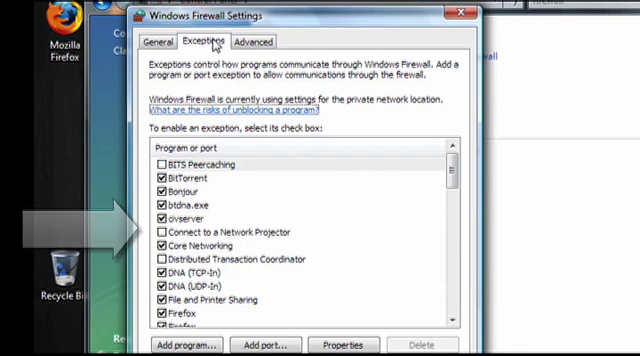
- Scroll through the exceptions list, then show the Advanced network connection settings
scroll(down, 3)
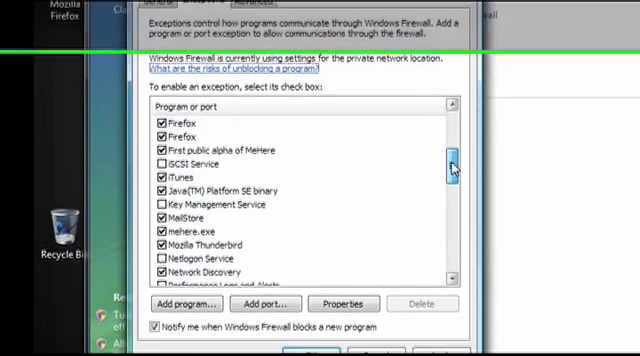
scroll(down, 3)
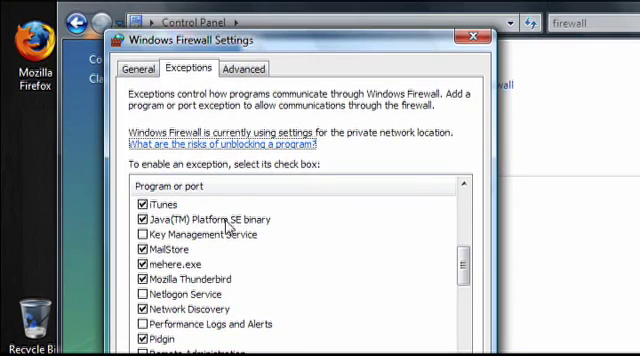
click(244, 68)
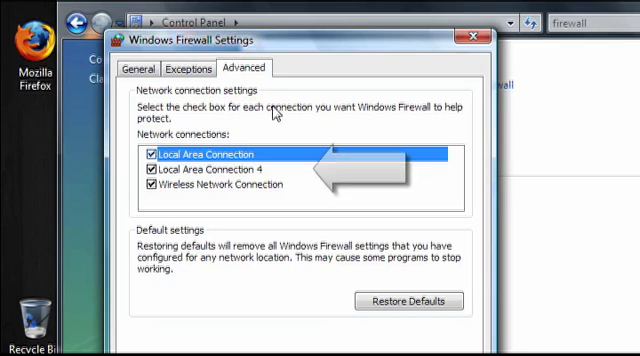
mouse_move(264, 136)
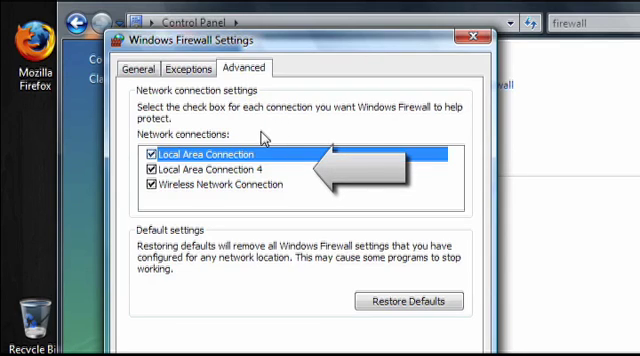